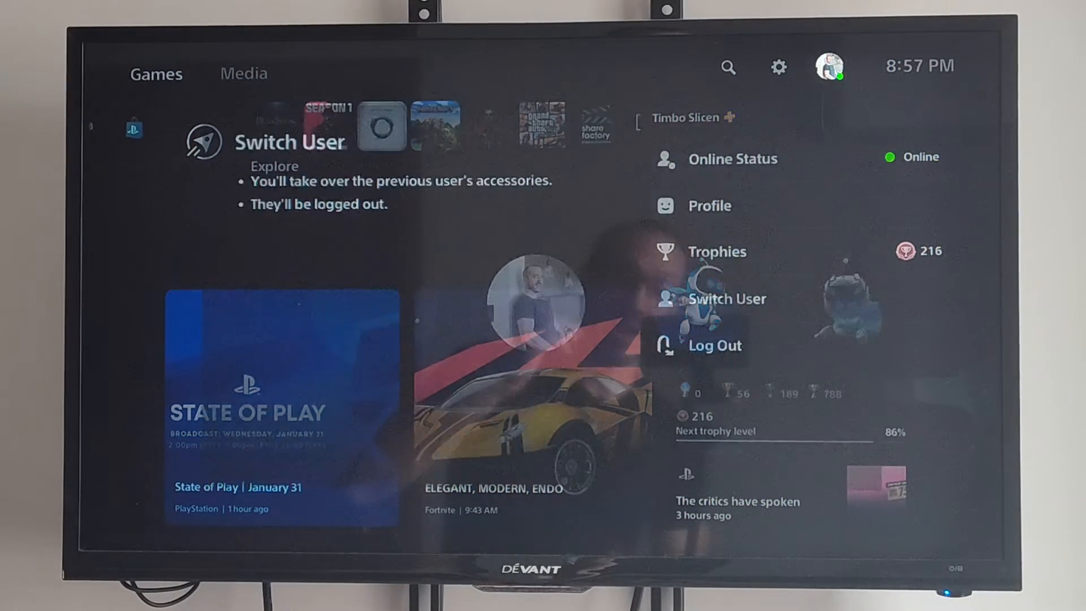
Step: Leave the current user's account menu from the home screen controls
left_click(728, 299)
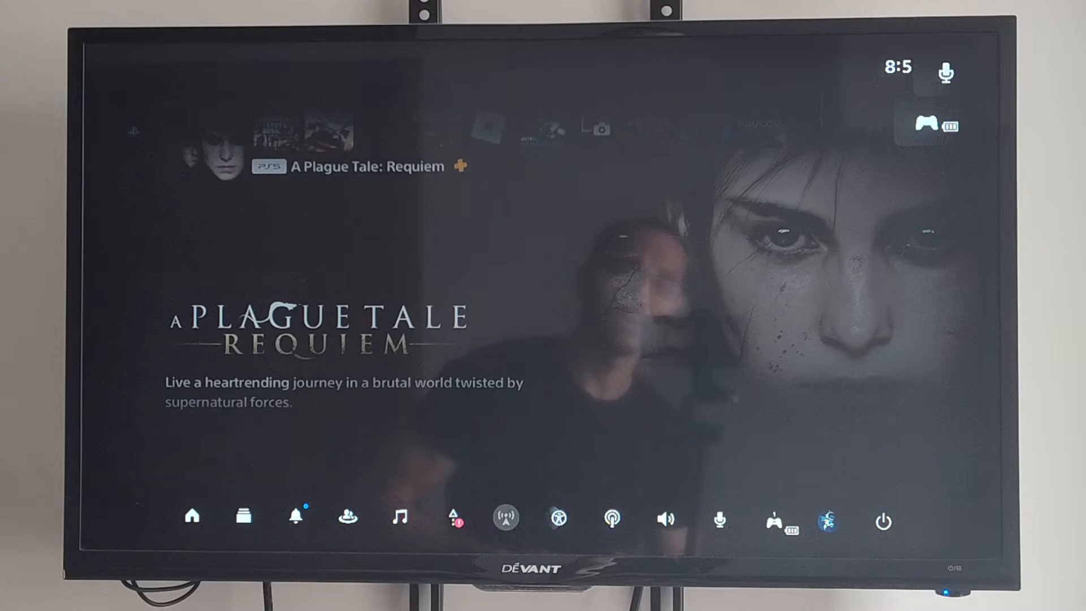
left_click(883, 519)
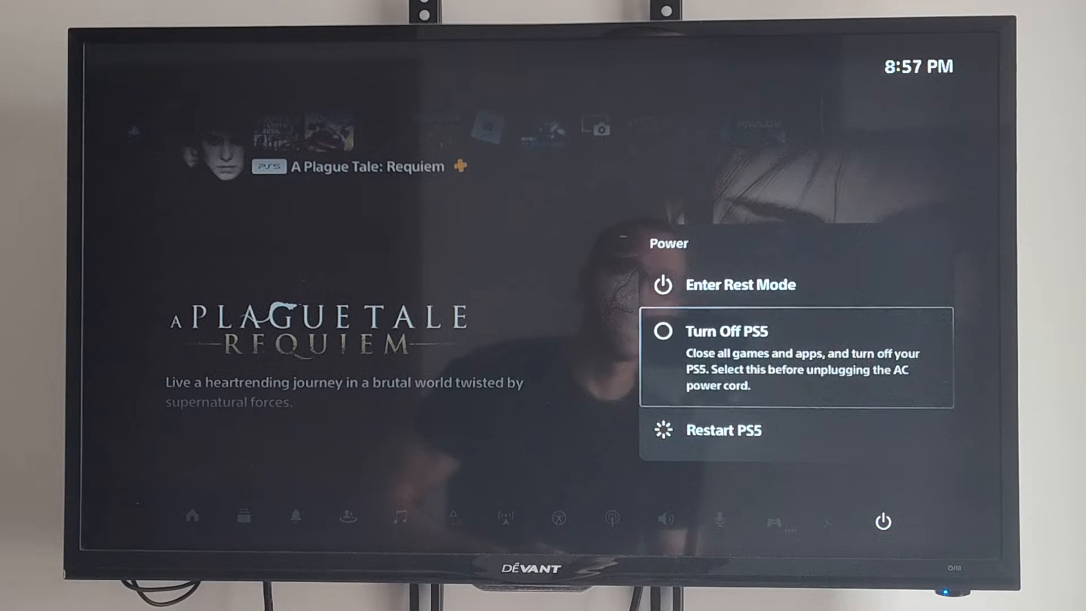
left_click(823, 520)
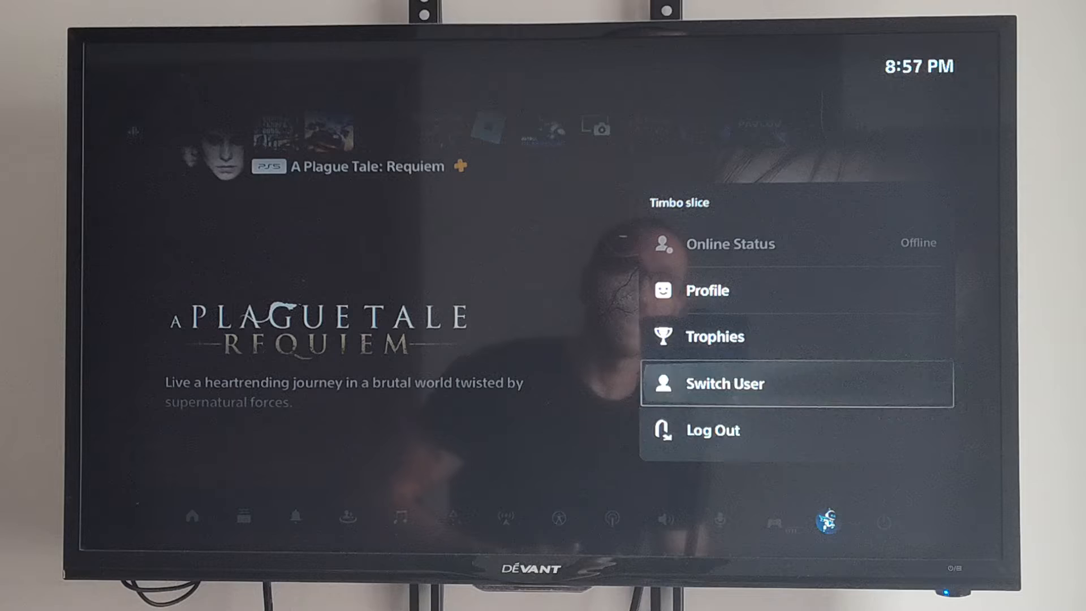
left_click(725, 383)
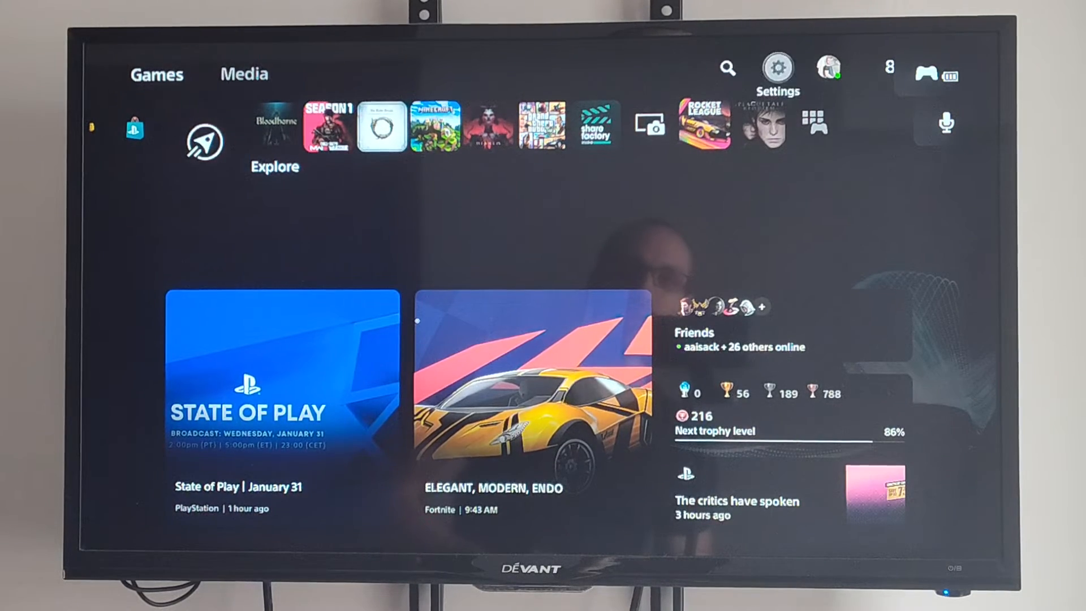
Step: Reach Settings > Users and Accounts > Login Settings and choose Delete Your PS5 Login Passcode
left_click(778, 69)
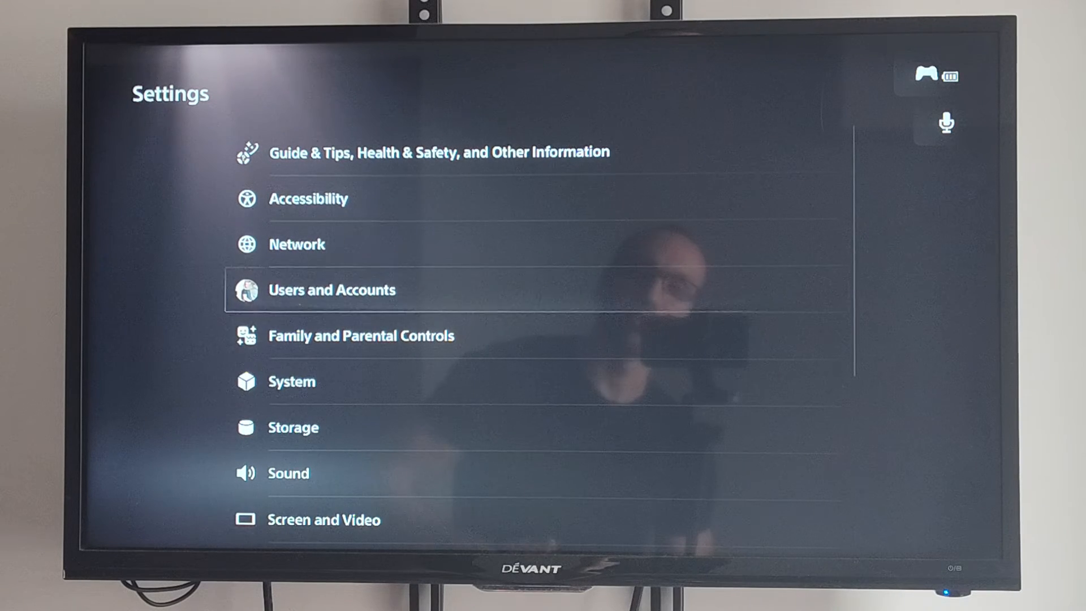
left_click(332, 290)
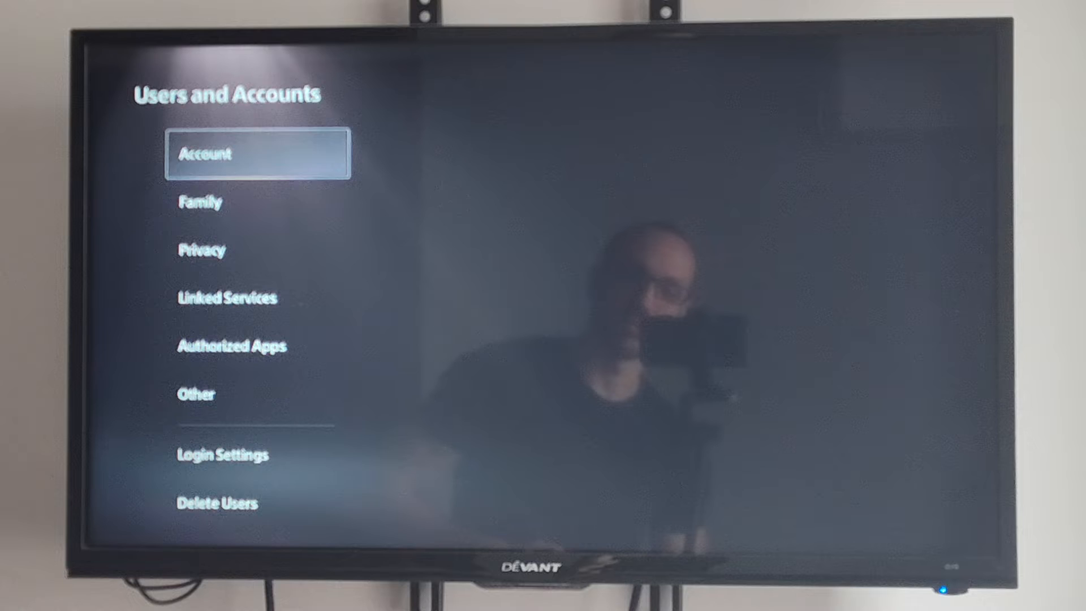
left_click(222, 454)
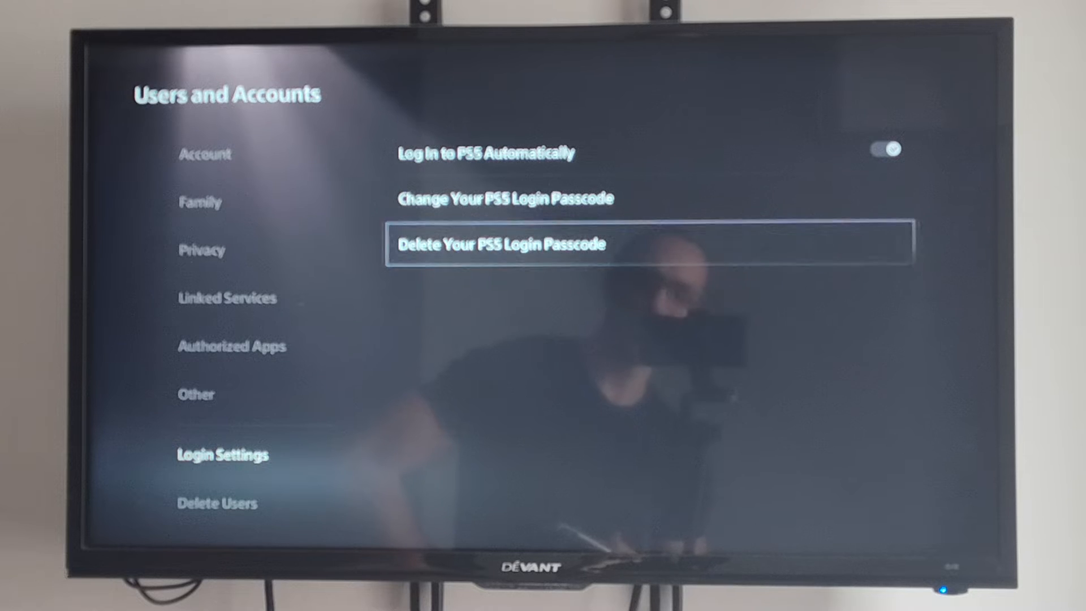
left_click(502, 244)
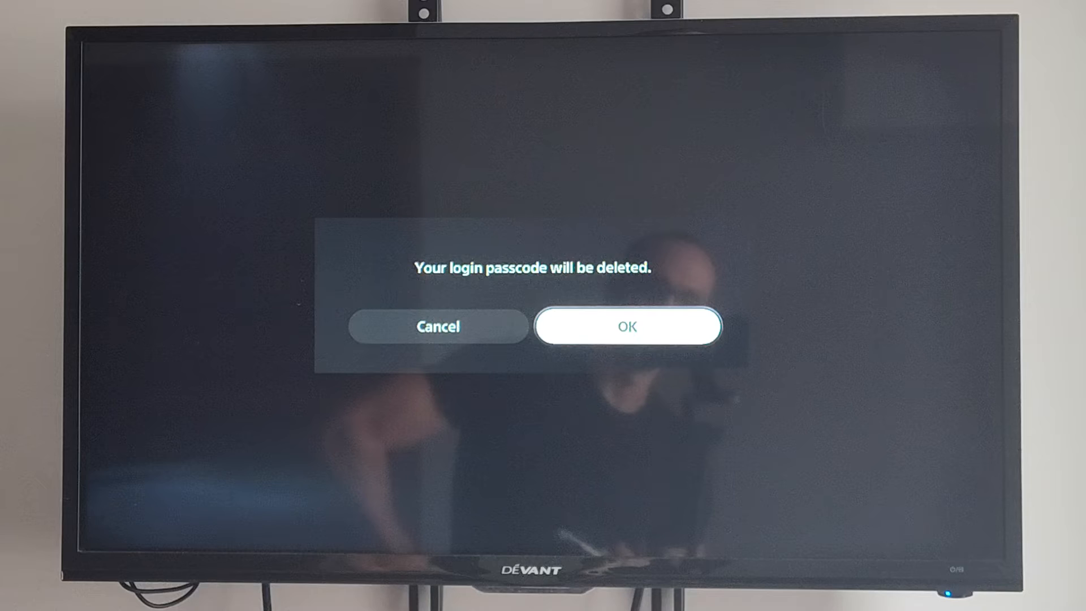
Step: Confirm the passcode deletion and start Require a PS5 Login Passcode entry
left_click(627, 326)
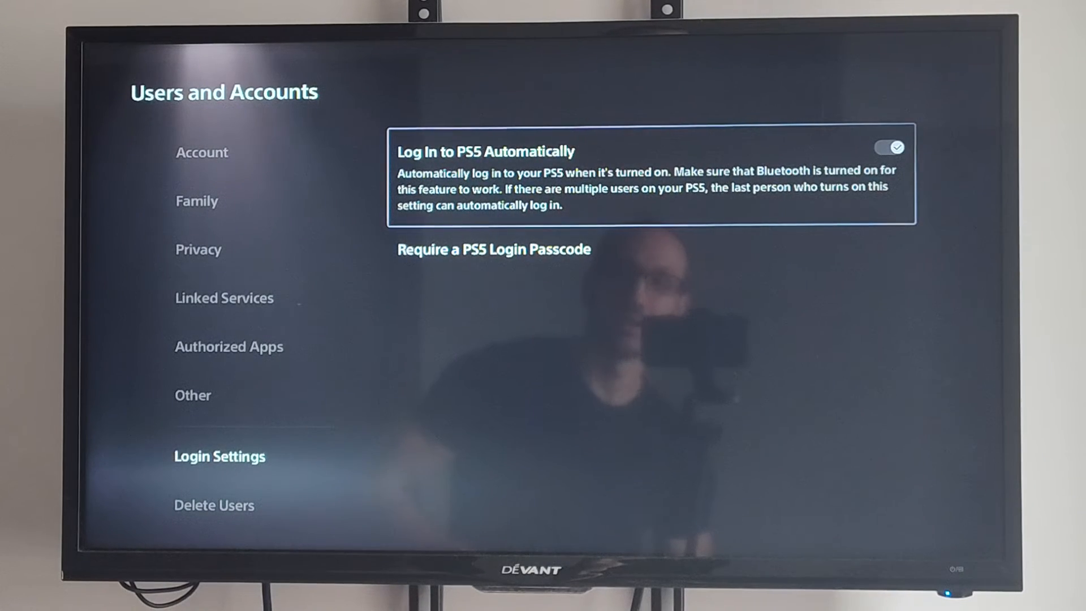
key("down")
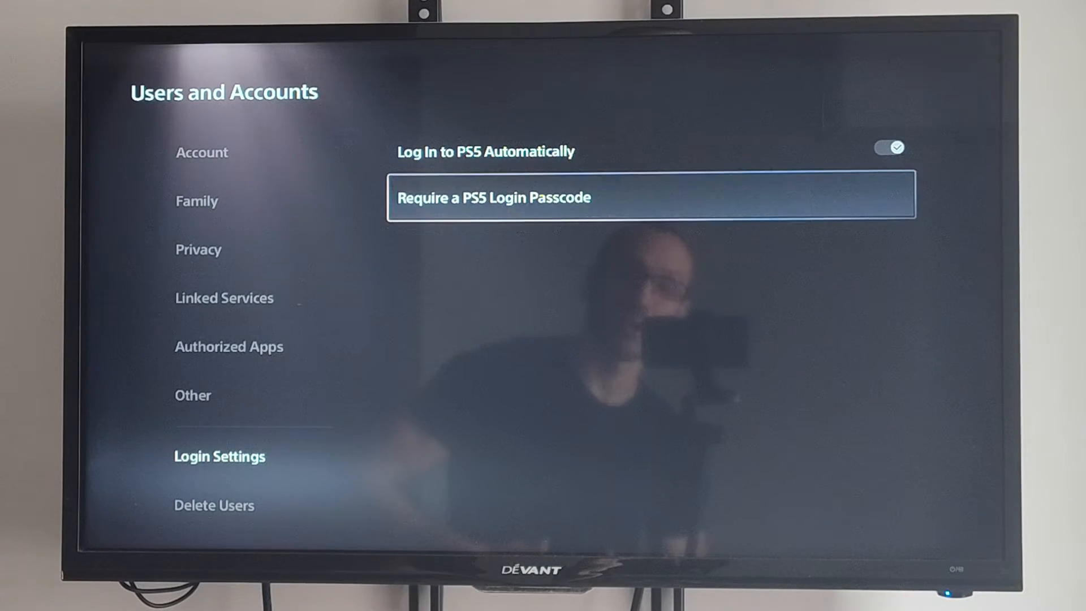
left_click(652, 197)
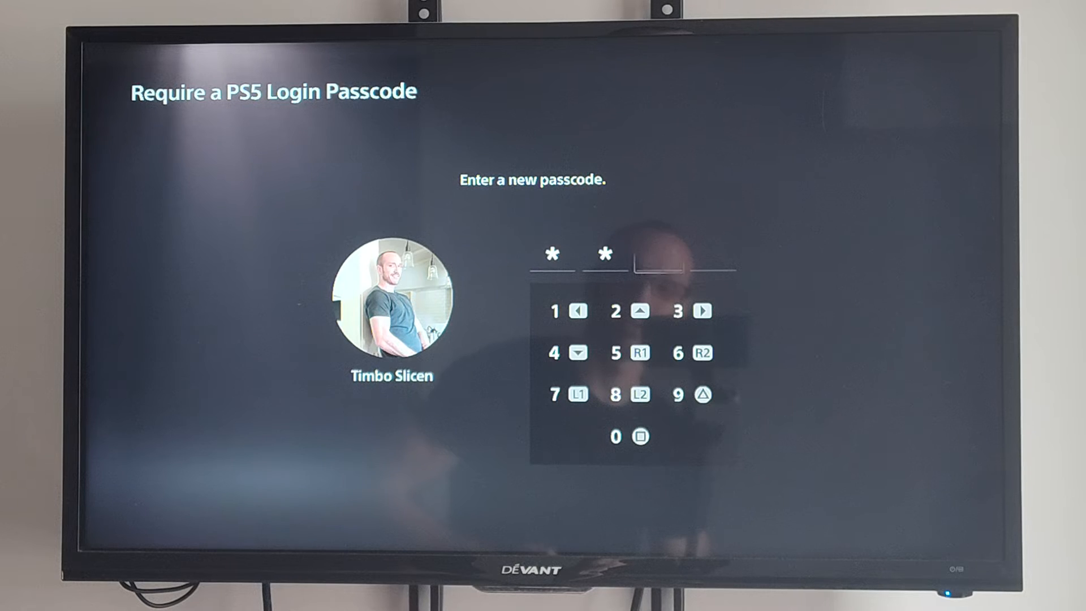